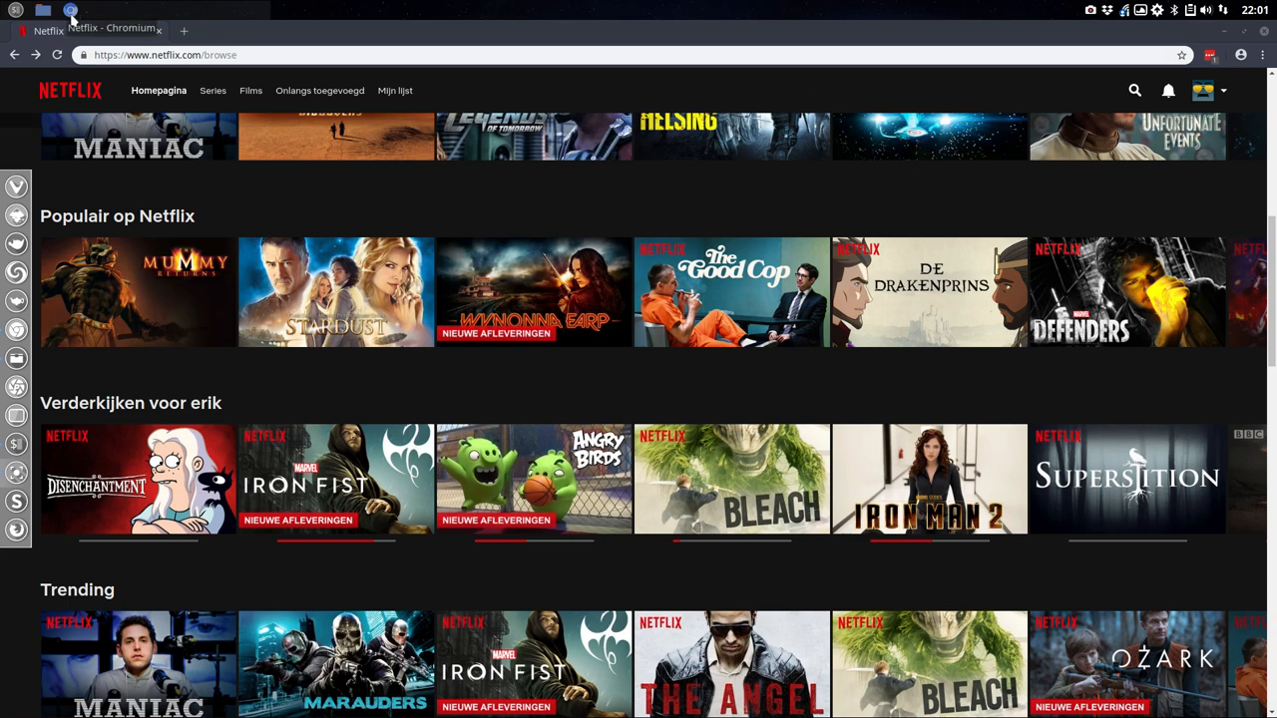
{"action": "mouse_move", "coordinate": [137, 137]}
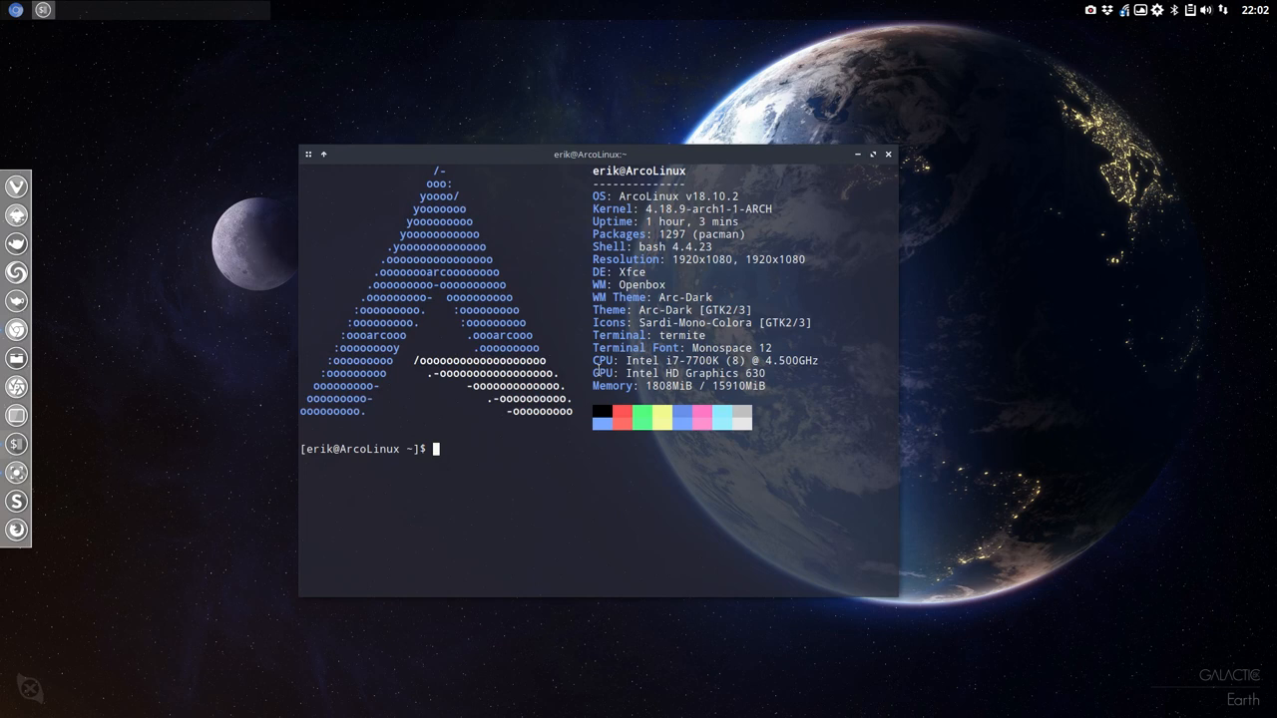
- Run a yay search for widevine, listing four AUR candidates
{"action": "type", "text": "yay"}
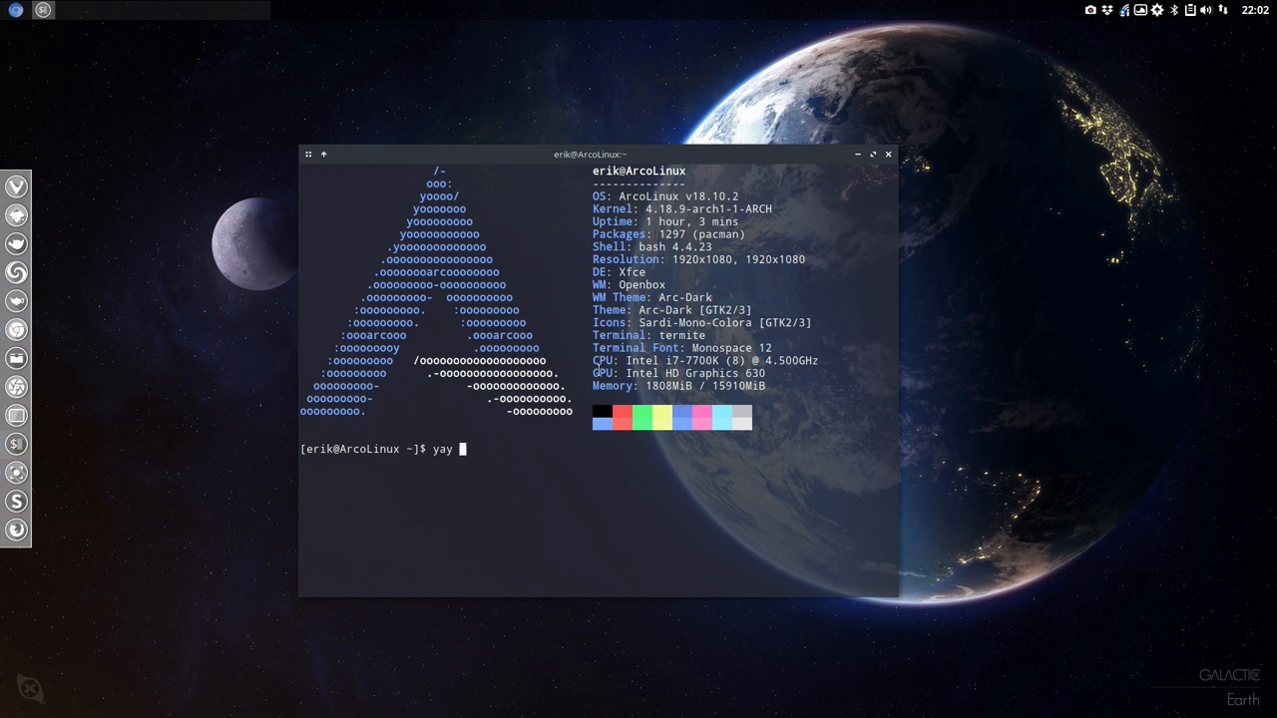
{"action": "type", "text": "wine"}
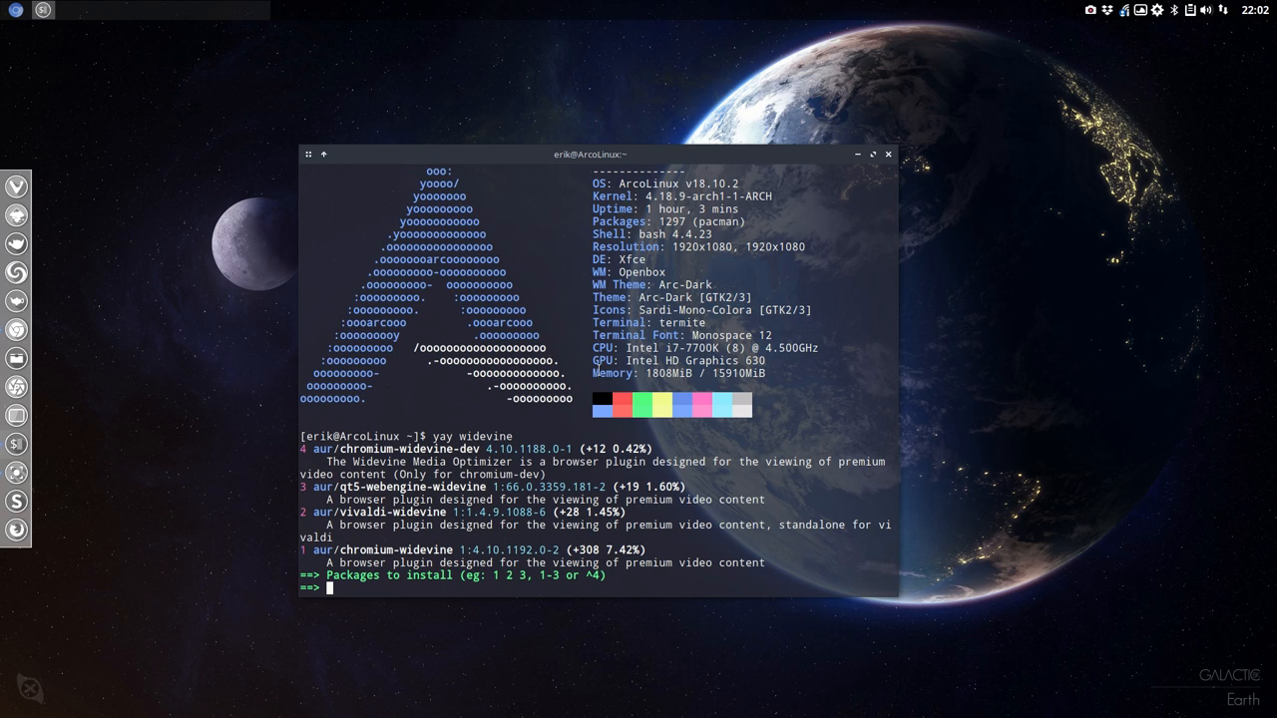
- Choose package 1, aur/chromium-widevine, to build and install
{"action": "type", "text": "1"}
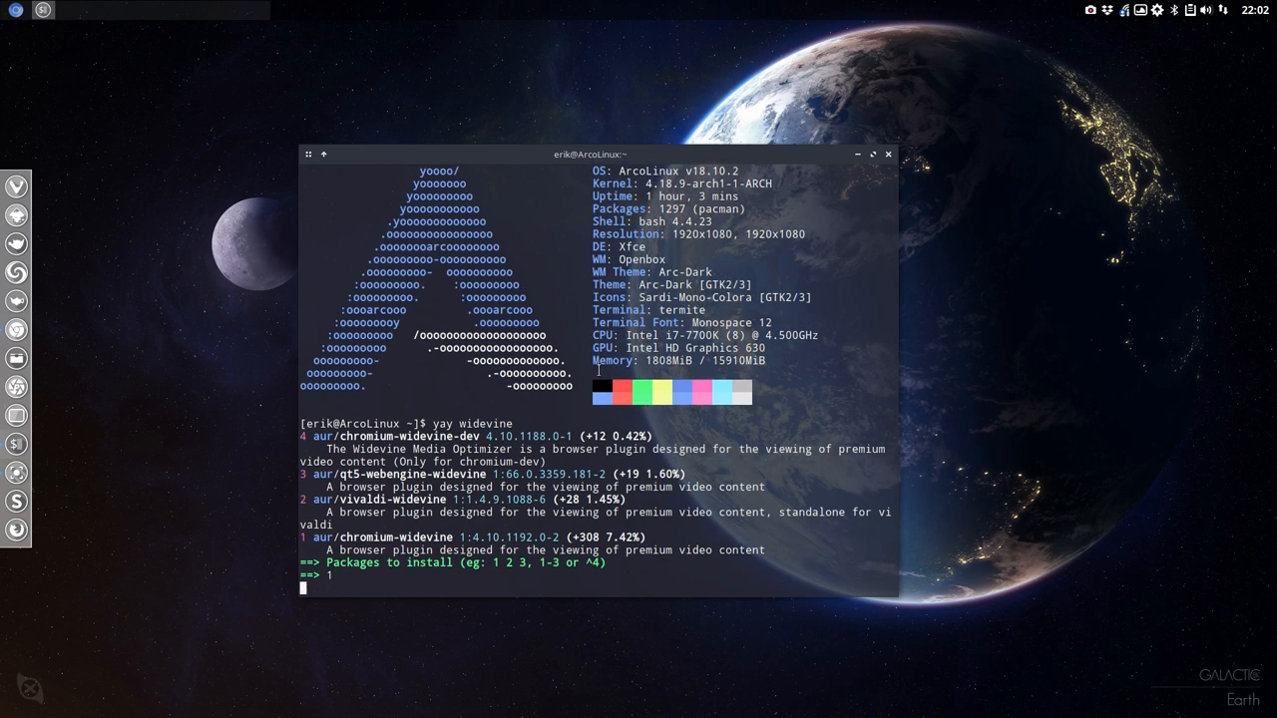
{"action": "key", "text": "Return"}
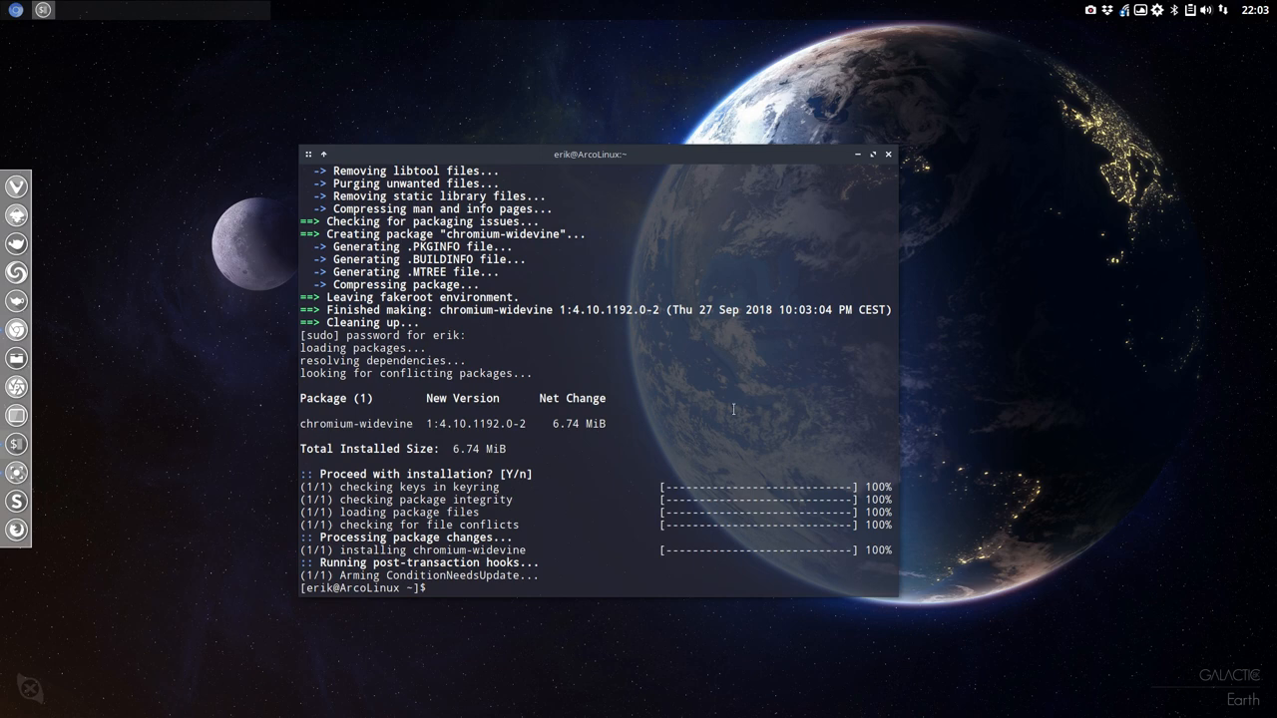
- Close Termite and relaunch Chromium from the Openbox menu onto the Netflix browse page
{"action": "left_click", "coordinate": [887, 153]}
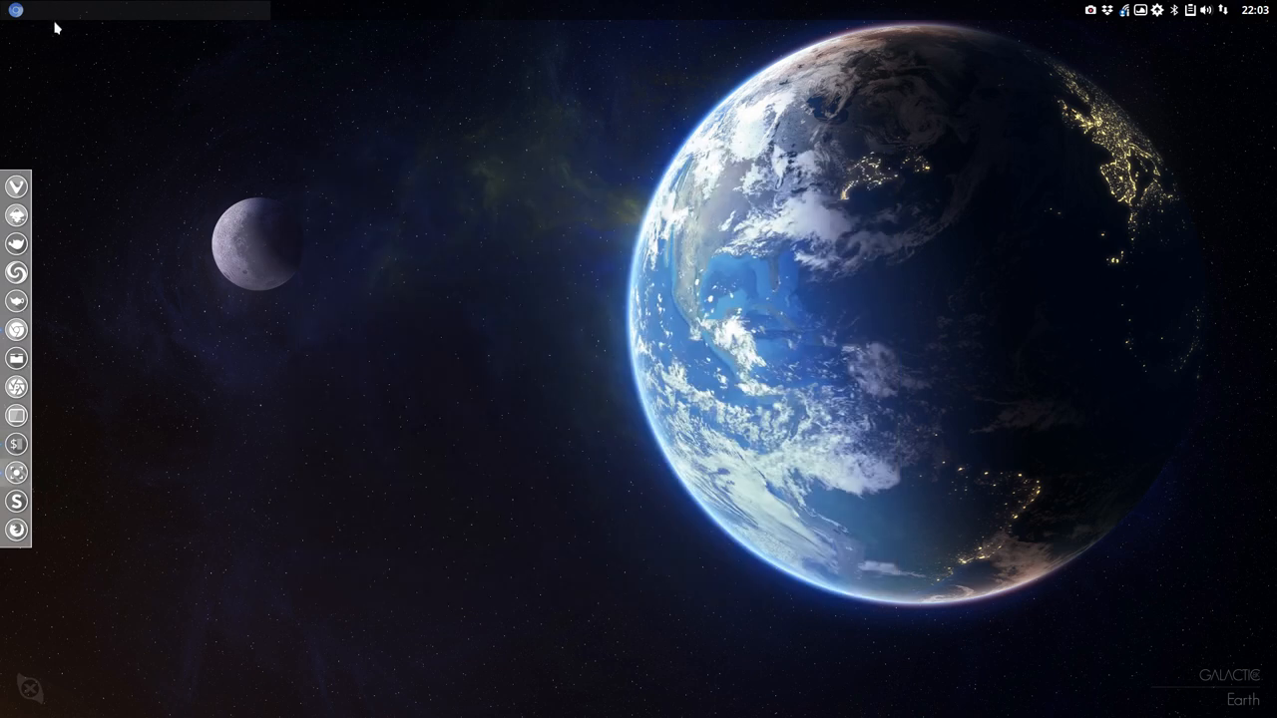
{"action": "left_click", "coordinate": [15, 10]}
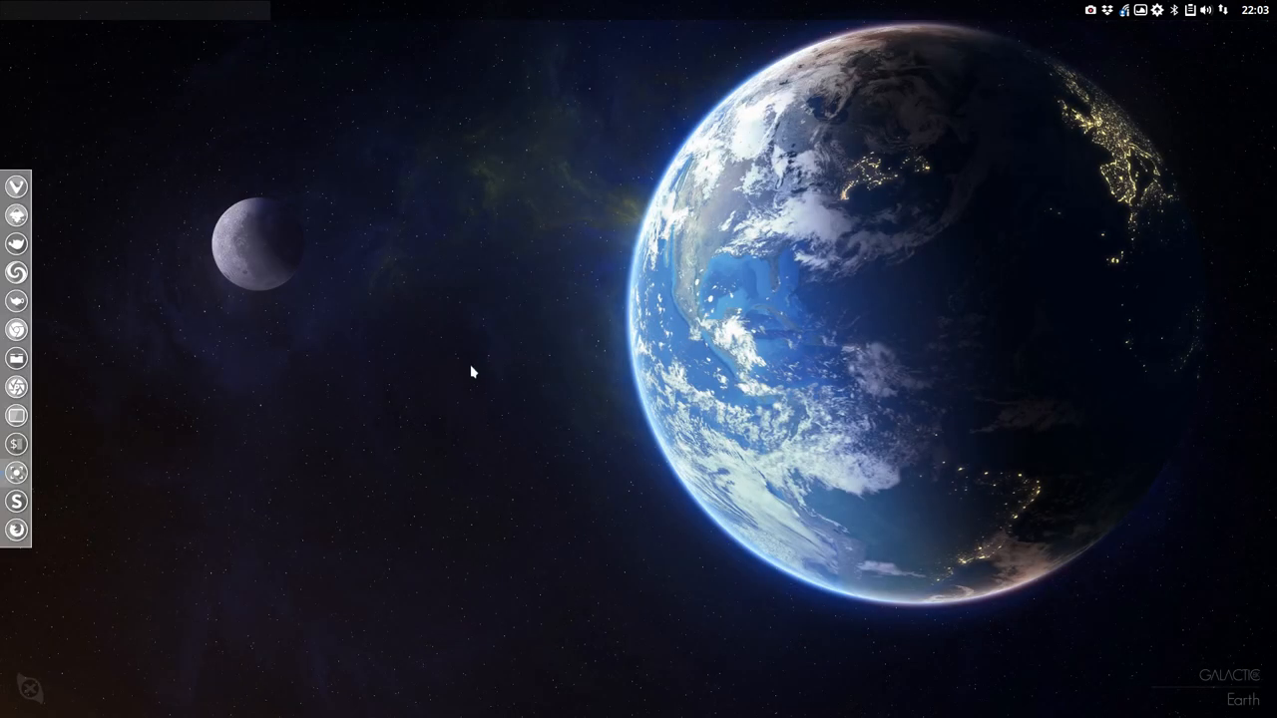
{"action": "left_click", "coordinate": [16, 10]}
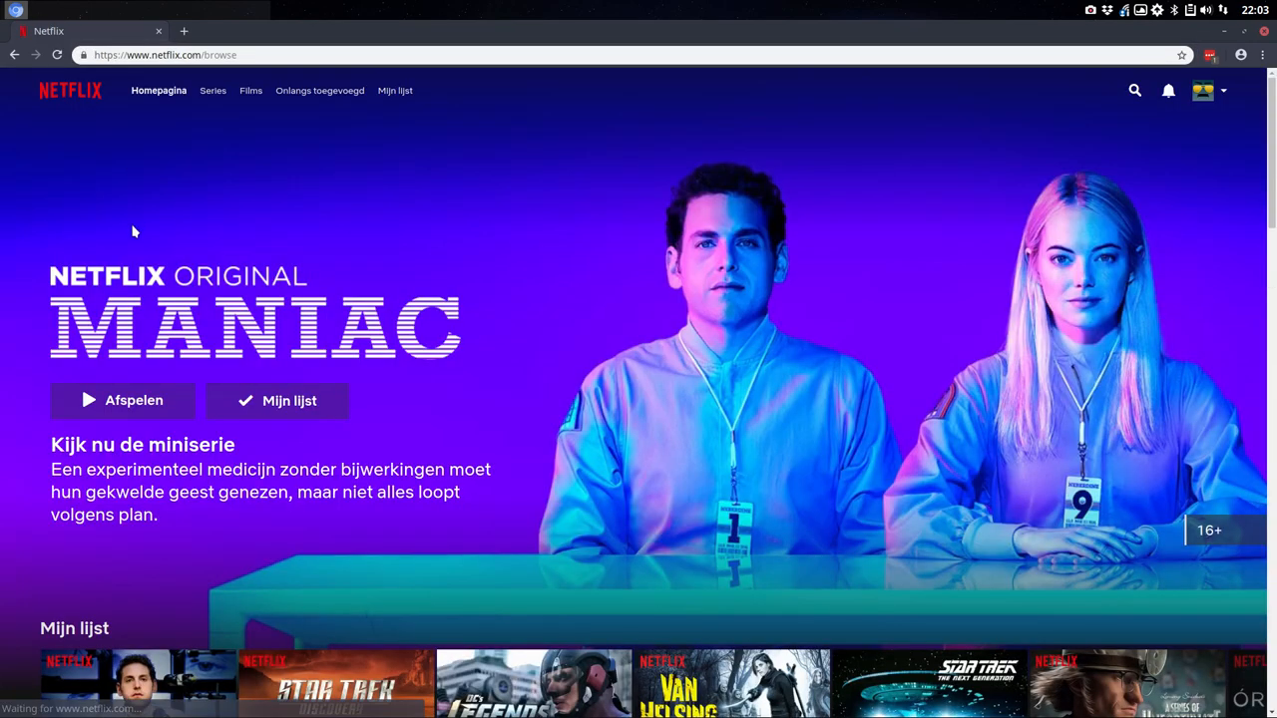
- Play Maniac S1:E1 'The Chosen One!' via Afspelen, then pause it
{"action": "left_click", "coordinate": [122, 400]}
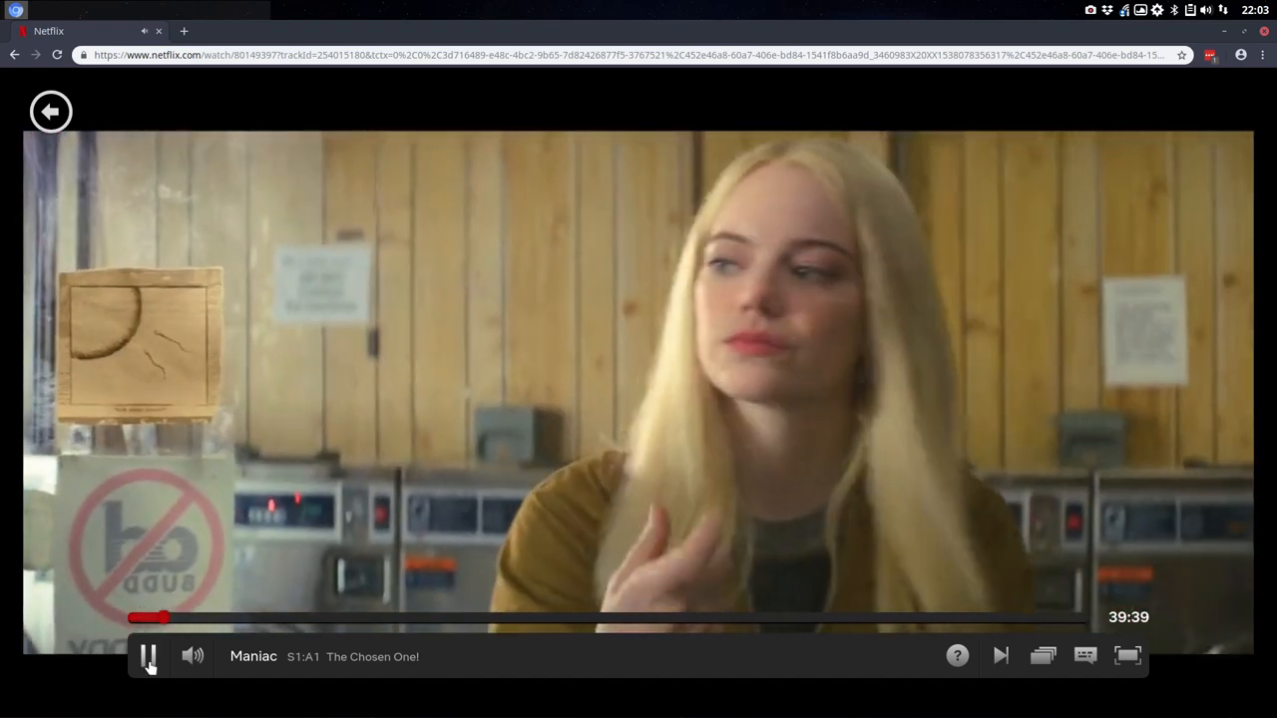
{"action": "left_click", "coordinate": [148, 656]}
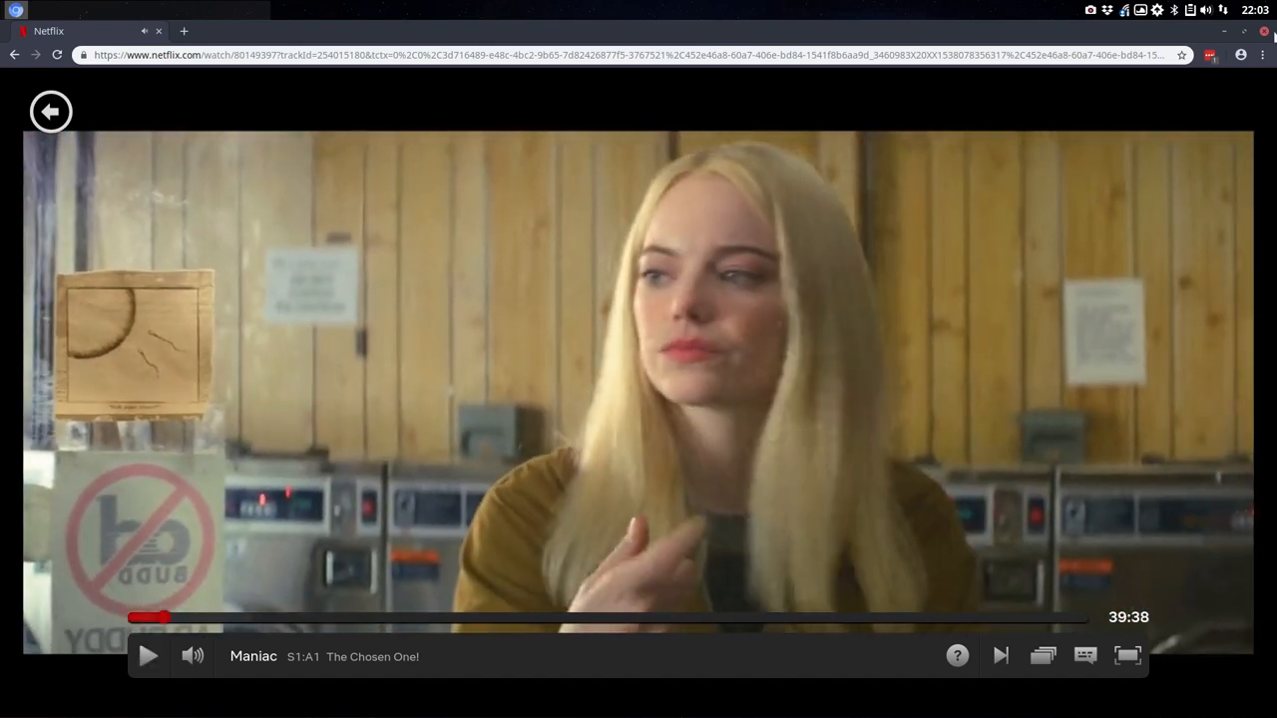